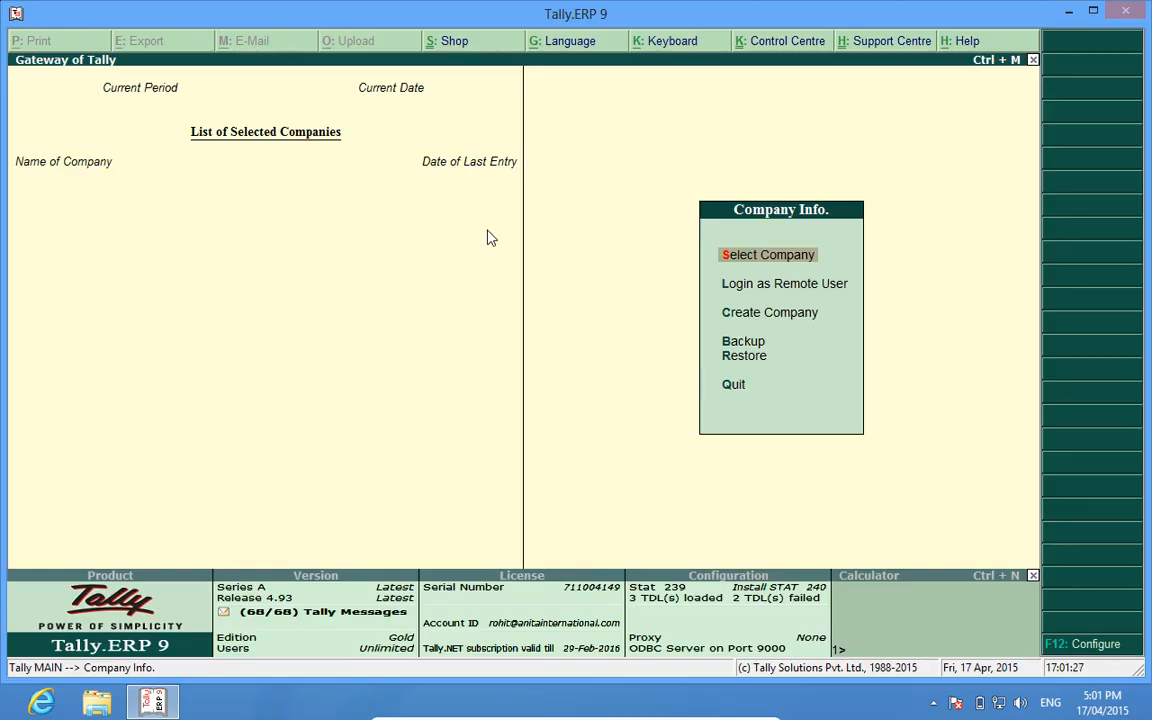
mouse_move(850, 290)
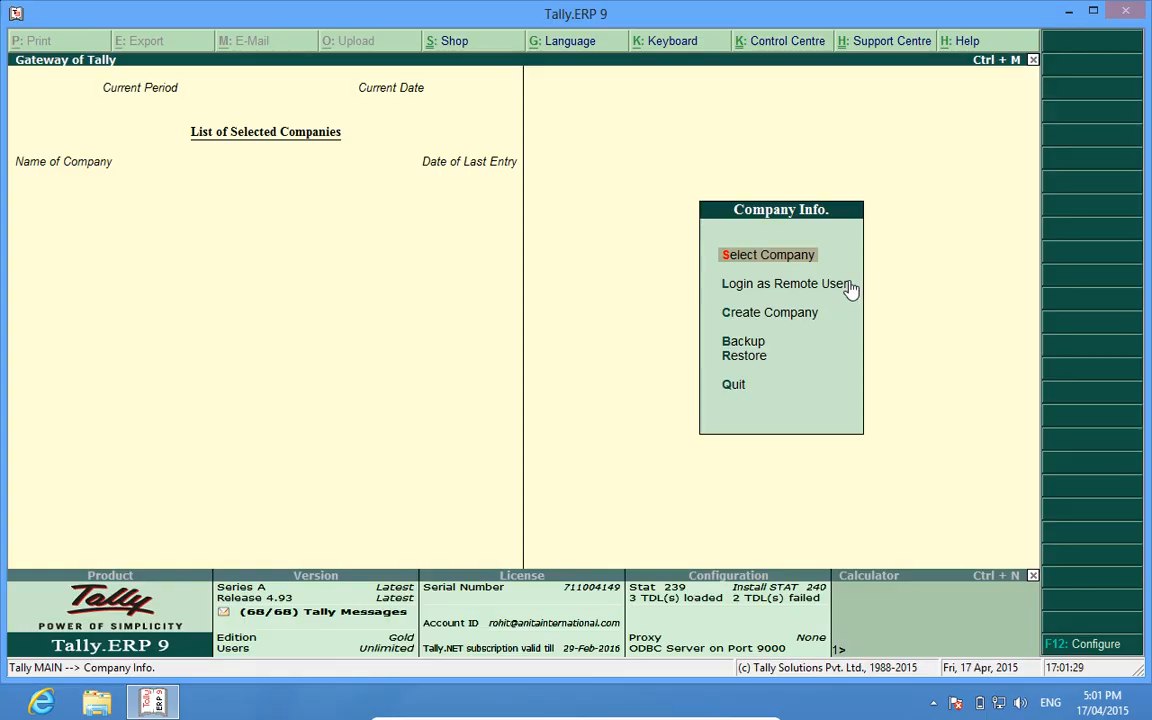
Use Select Company to show the List of Companies, including Anita International Demo Company
left_click(767, 254)
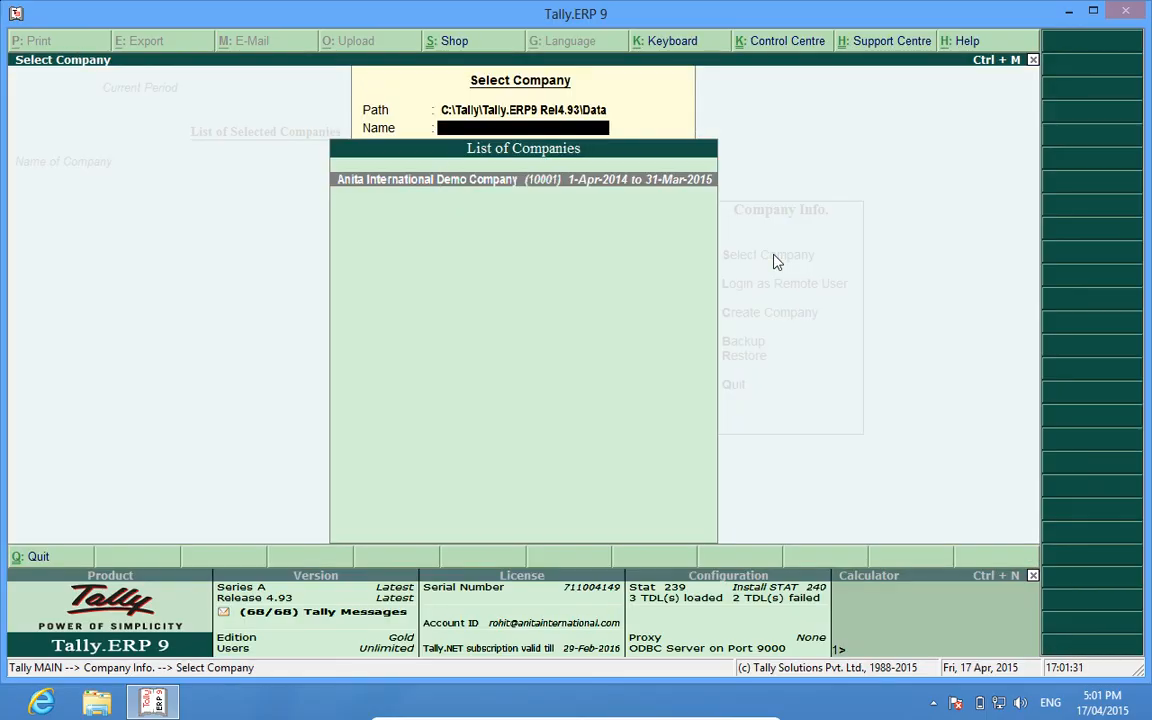
Load Anita International Demo Company into the Gateway of Tally for 1-4-2014 to 31-3-2015
left_click(426, 179)
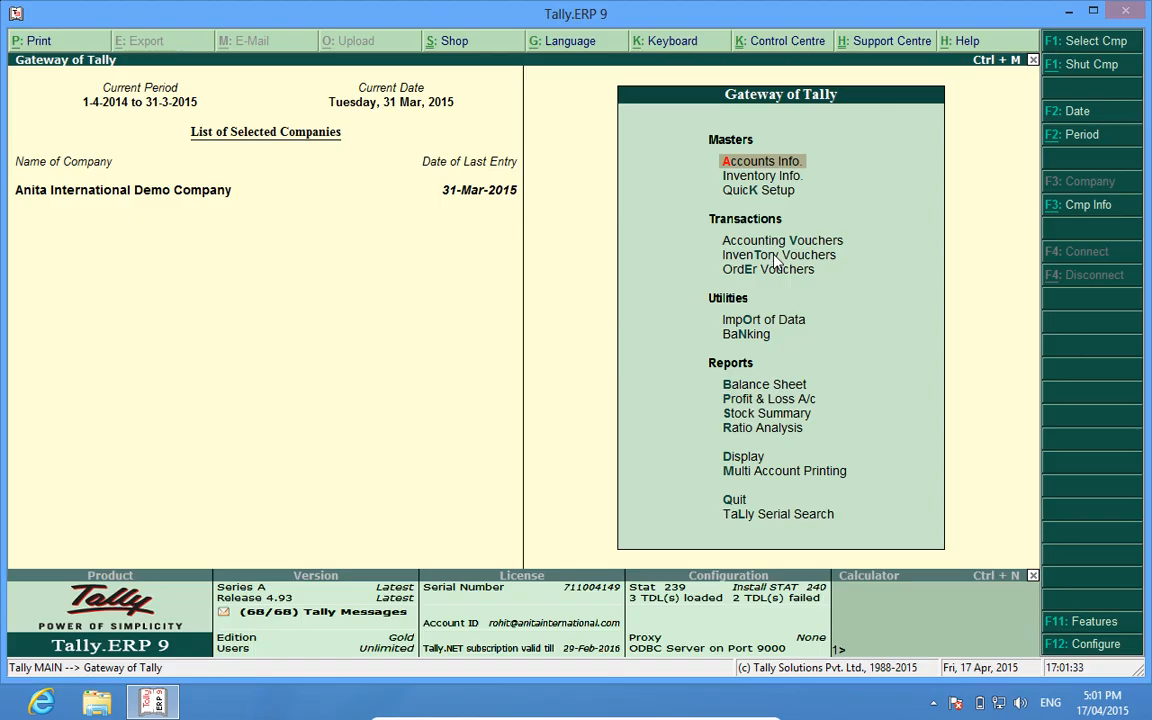
mouse_move(118, 121)
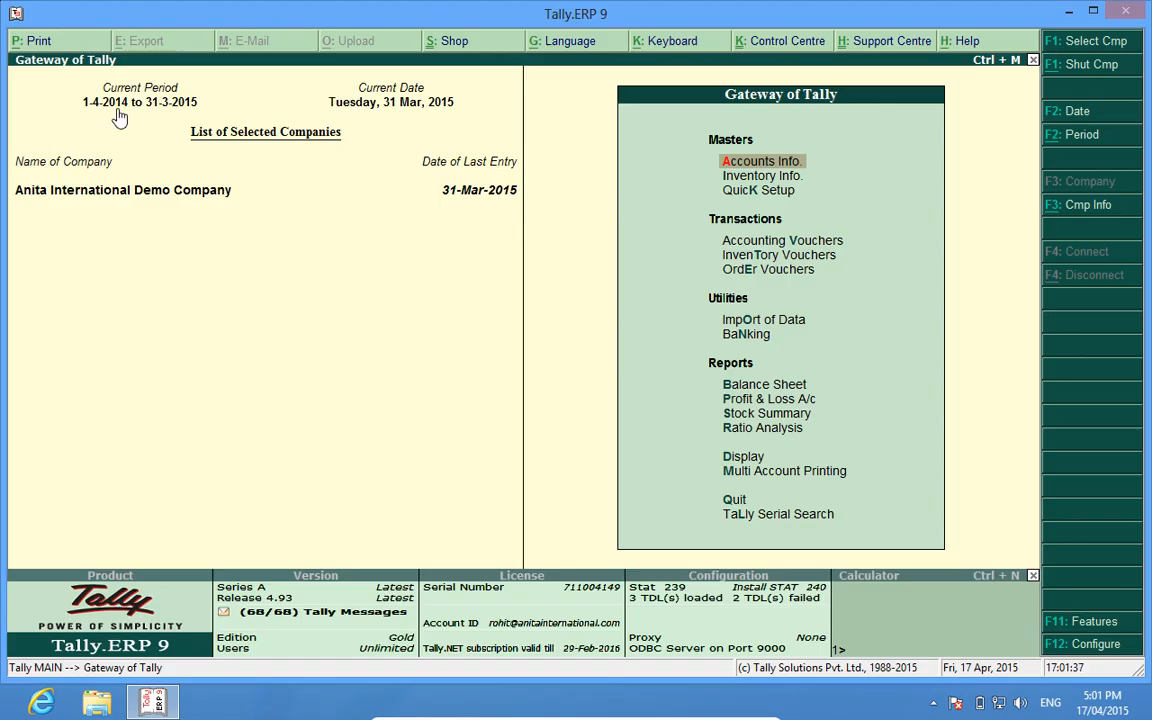
mouse_move(194, 120)
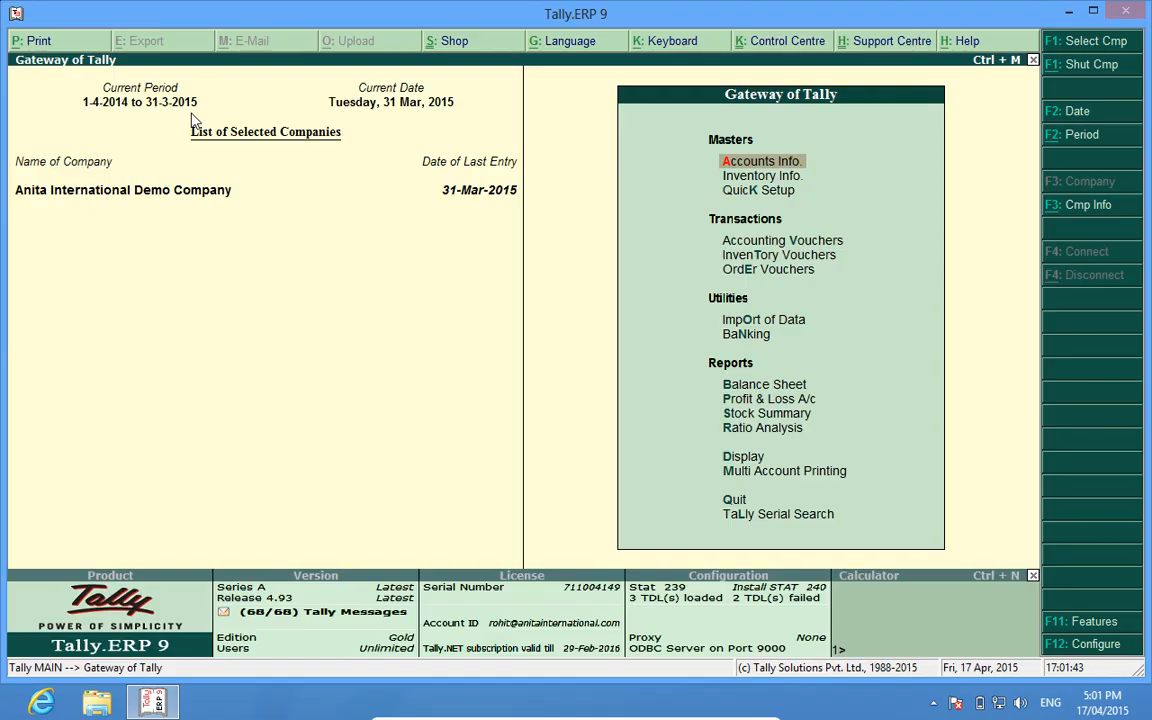
mouse_move(115, 120)
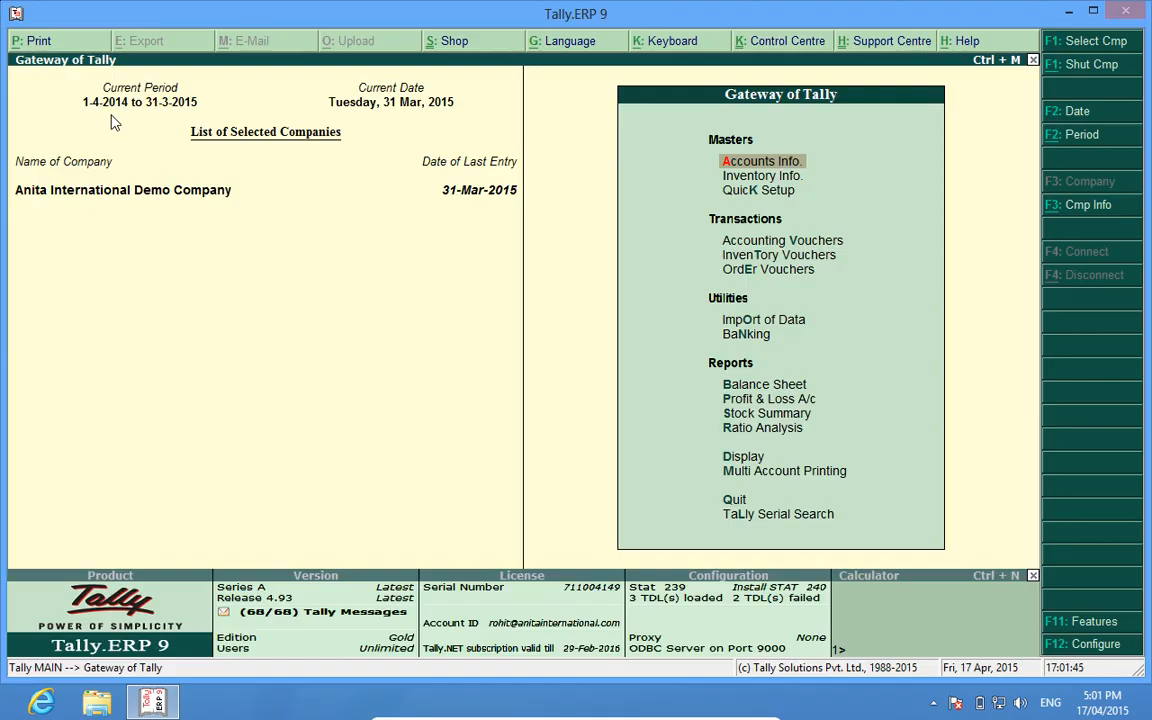
mouse_move(207, 120)
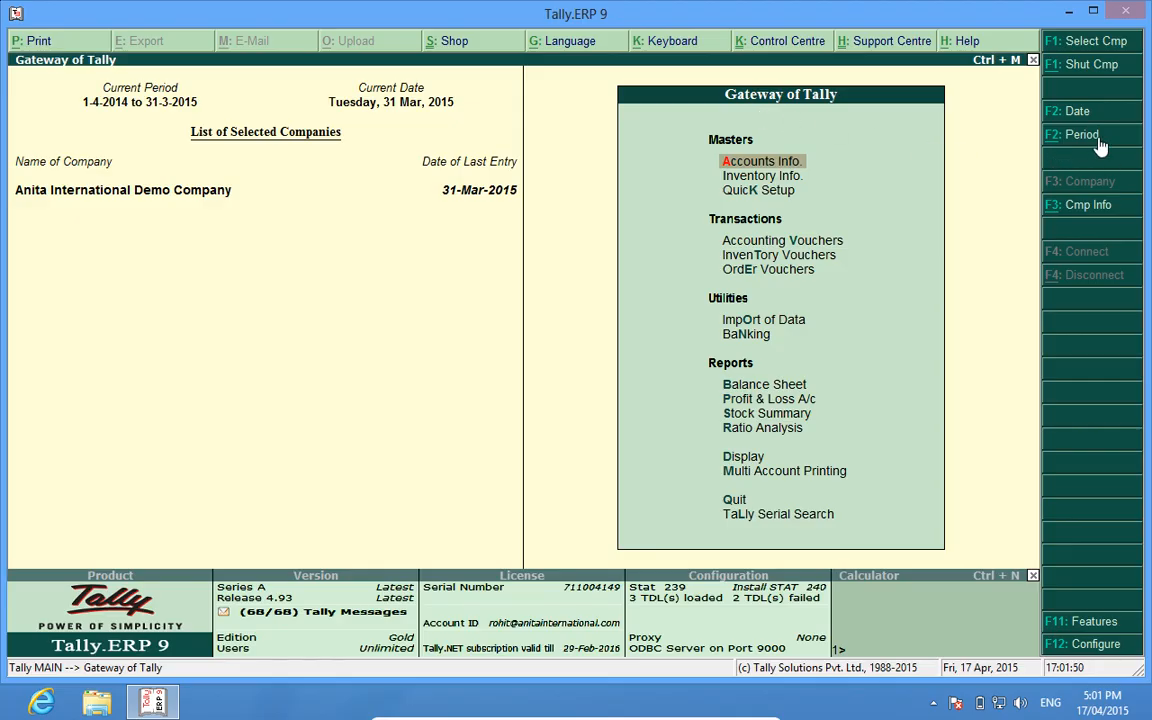
left_click(1080, 134)
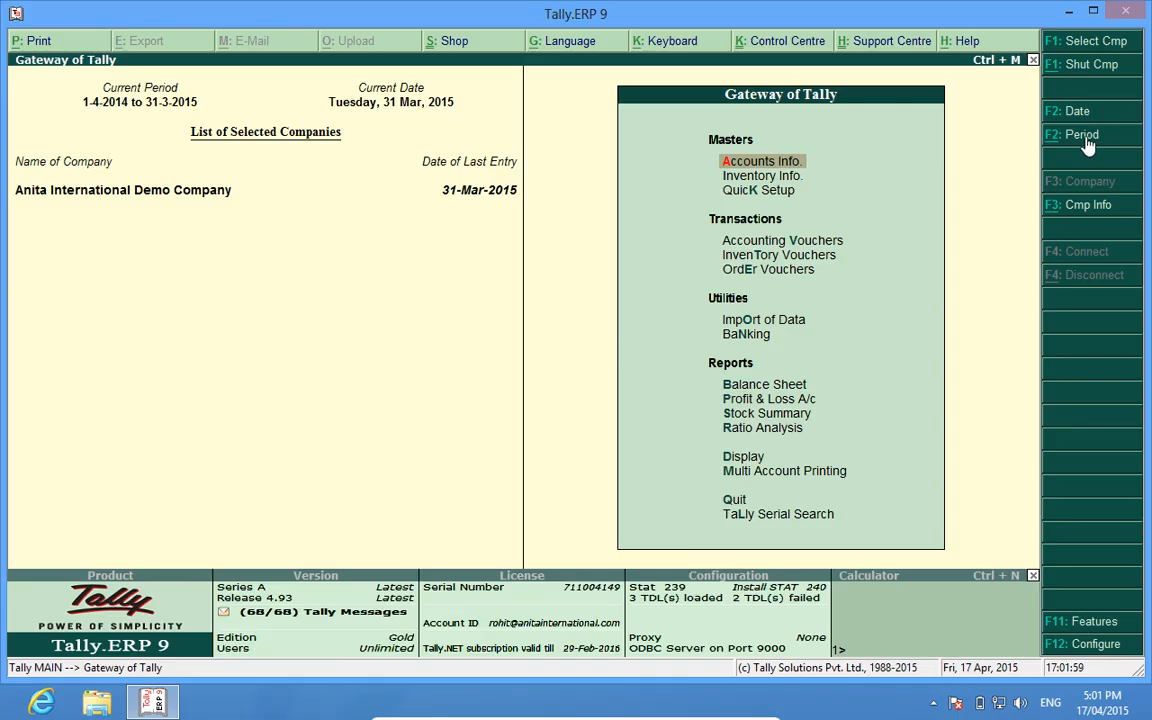
Set the working period via F2: Period to 1-4-2015 through 31-3-2016
left_click(1081, 134)
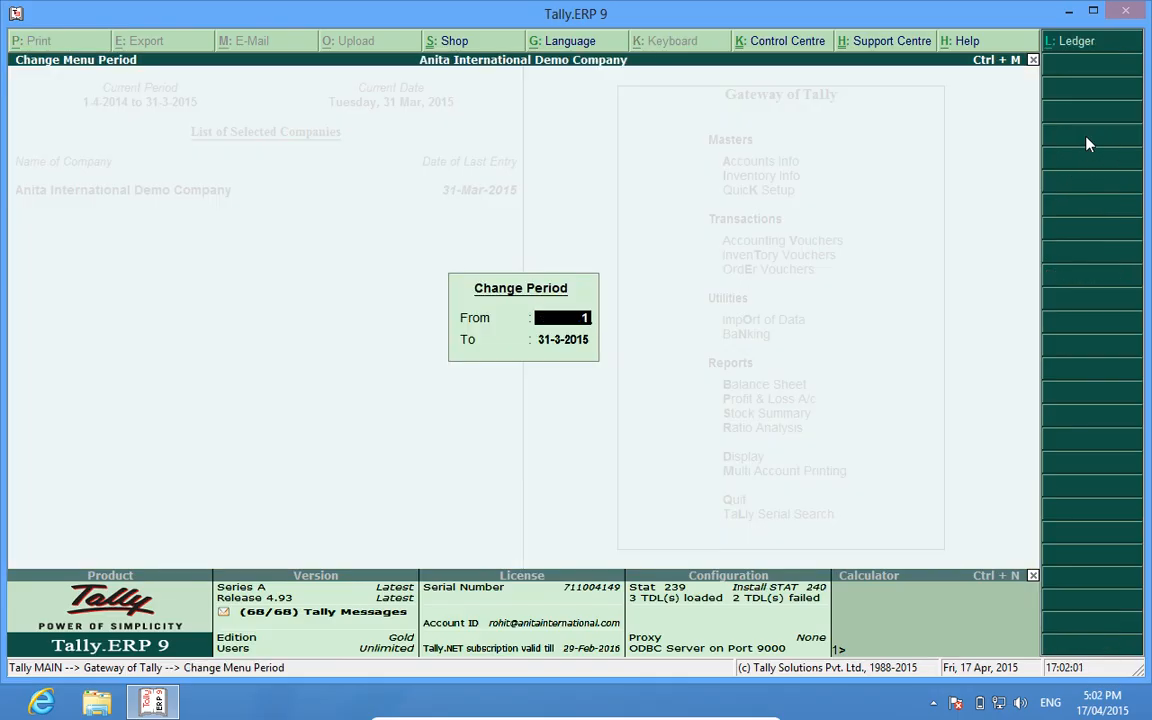
type(".4.1")
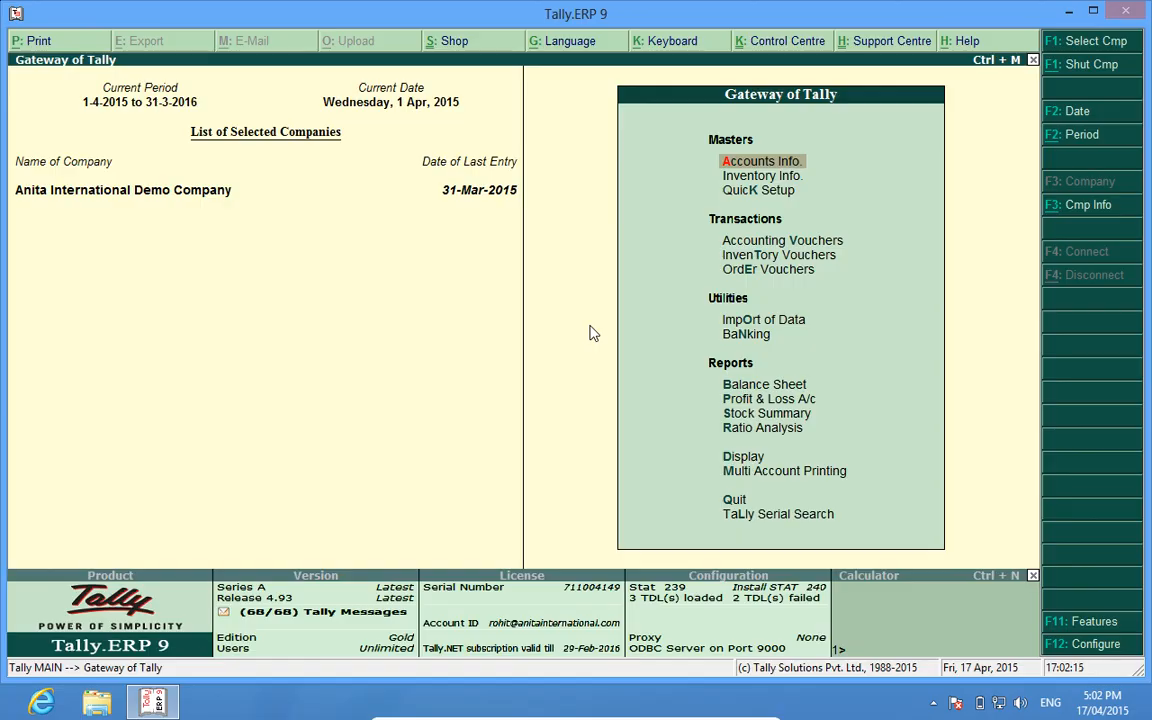
mouse_move(198, 118)
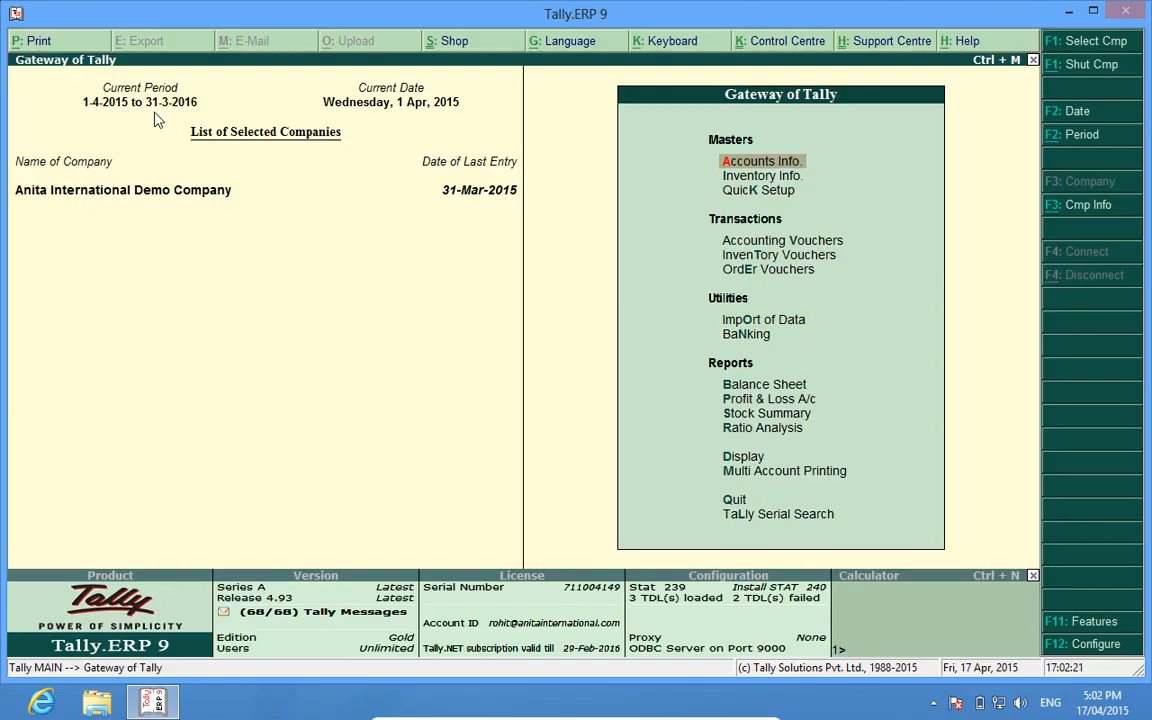
mouse_move(200, 120)
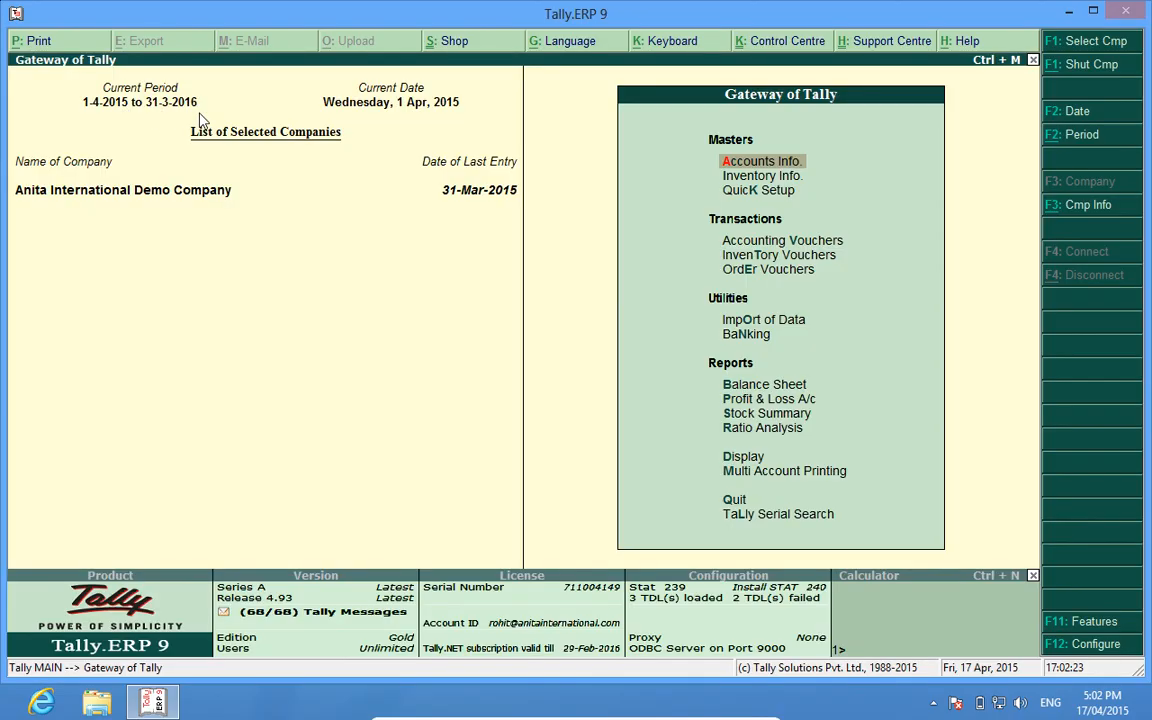
mouse_move(783, 247)
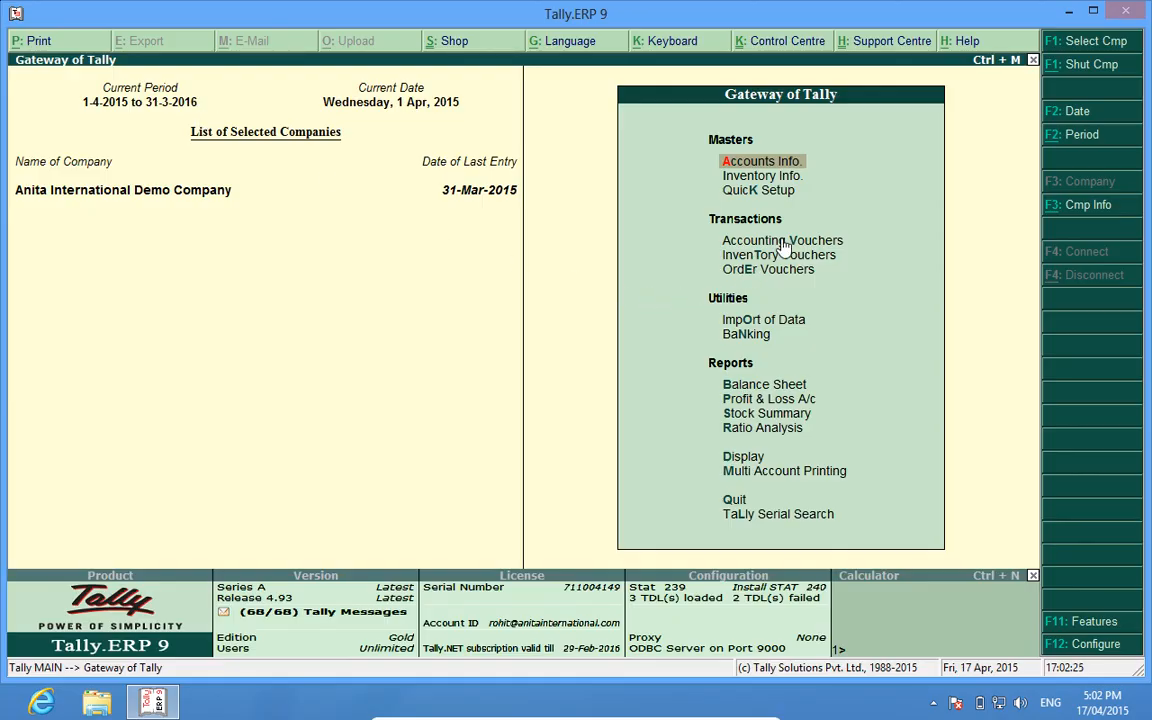
Check the Receipt voucher numbering, then return to Sales voucher No. 1
left_click(783, 240)
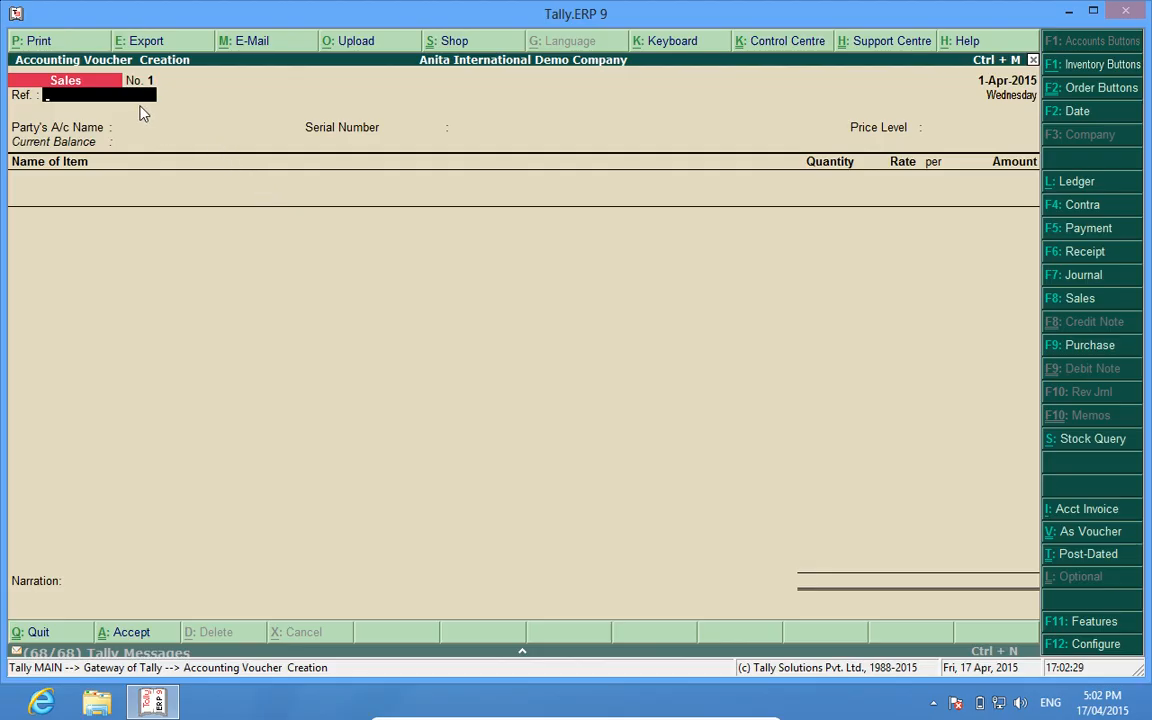
mouse_move(173, 96)
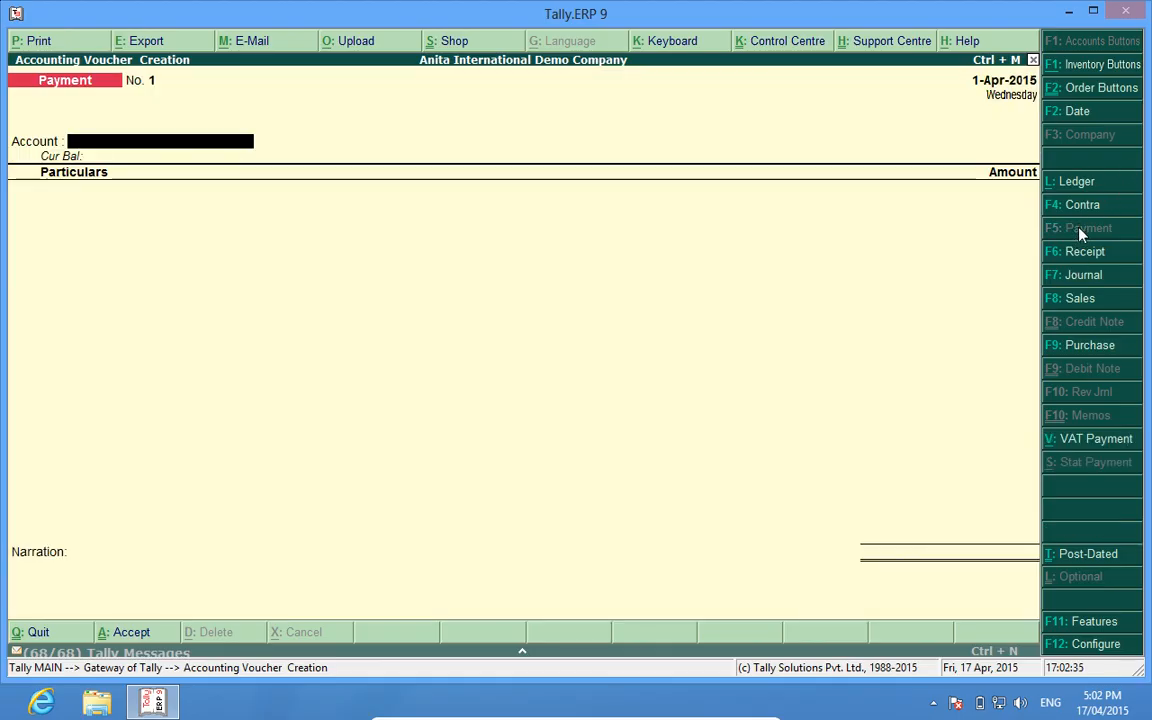
left_click(1084, 251)
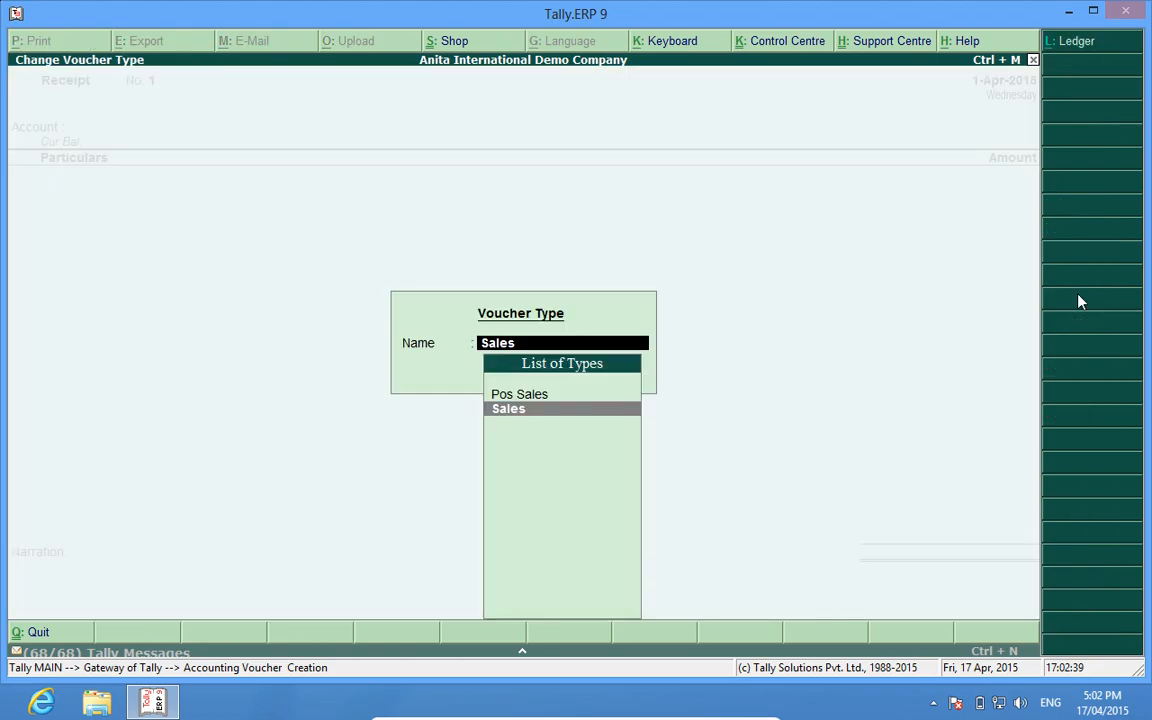
left_click(508, 408)
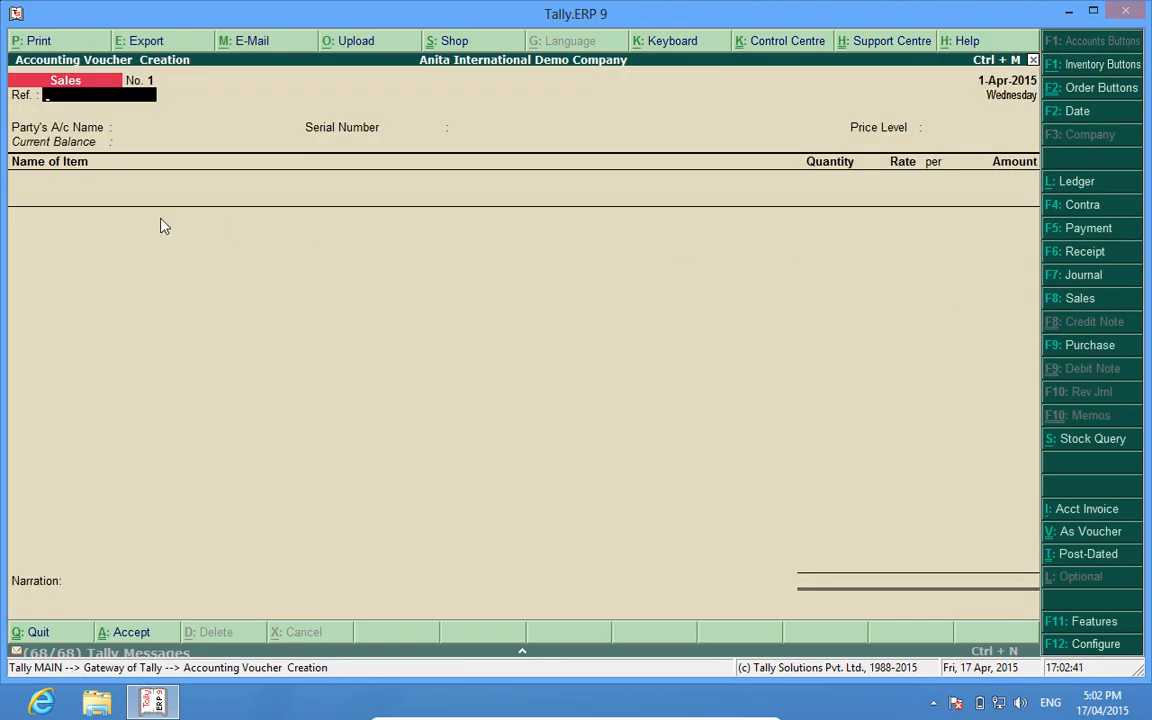
mouse_move(170, 120)
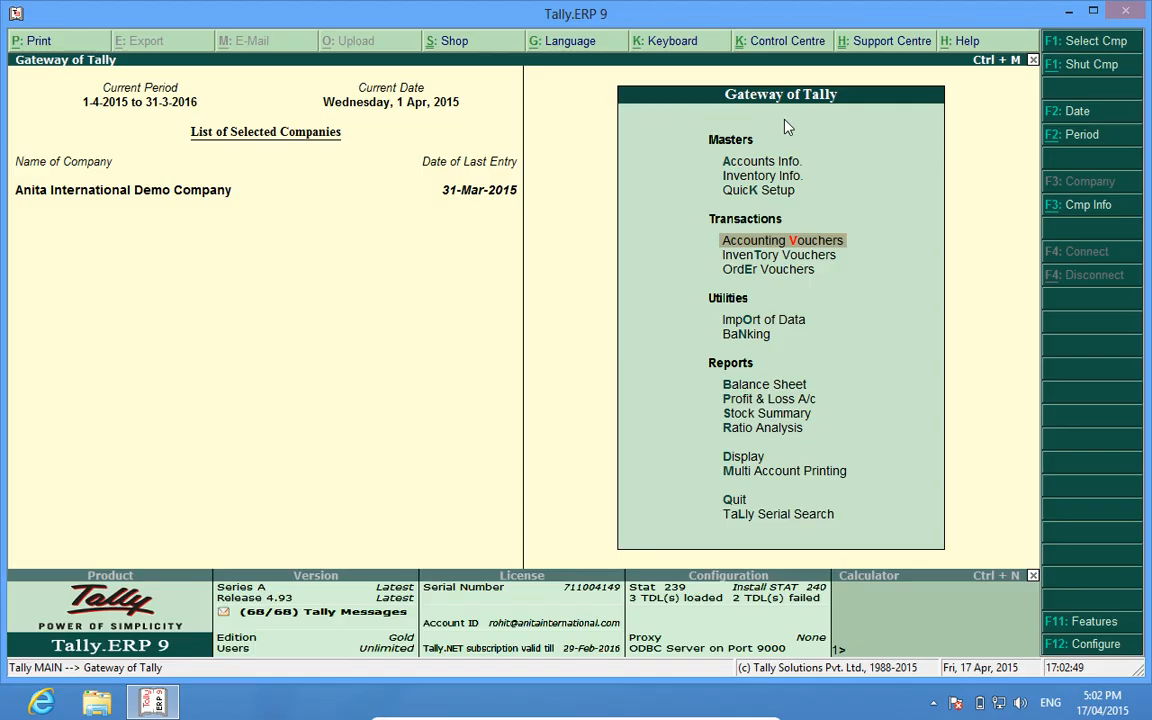
mouse_move(1088, 155)
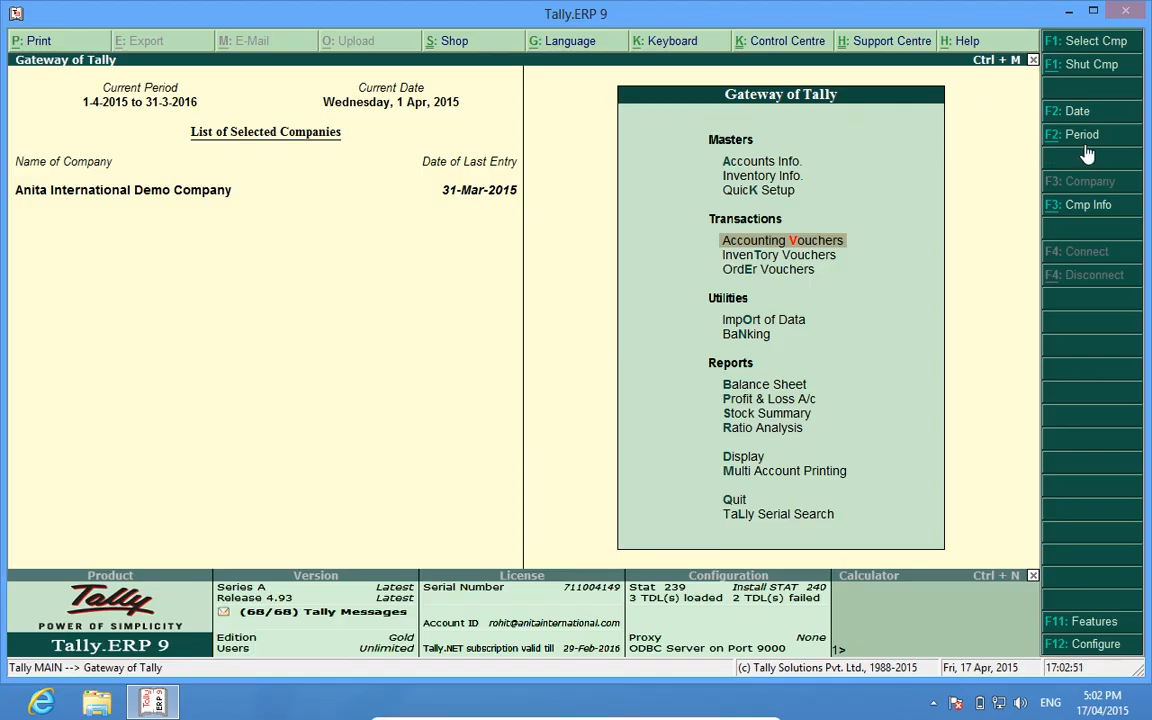
mouse_move(1110, 145)
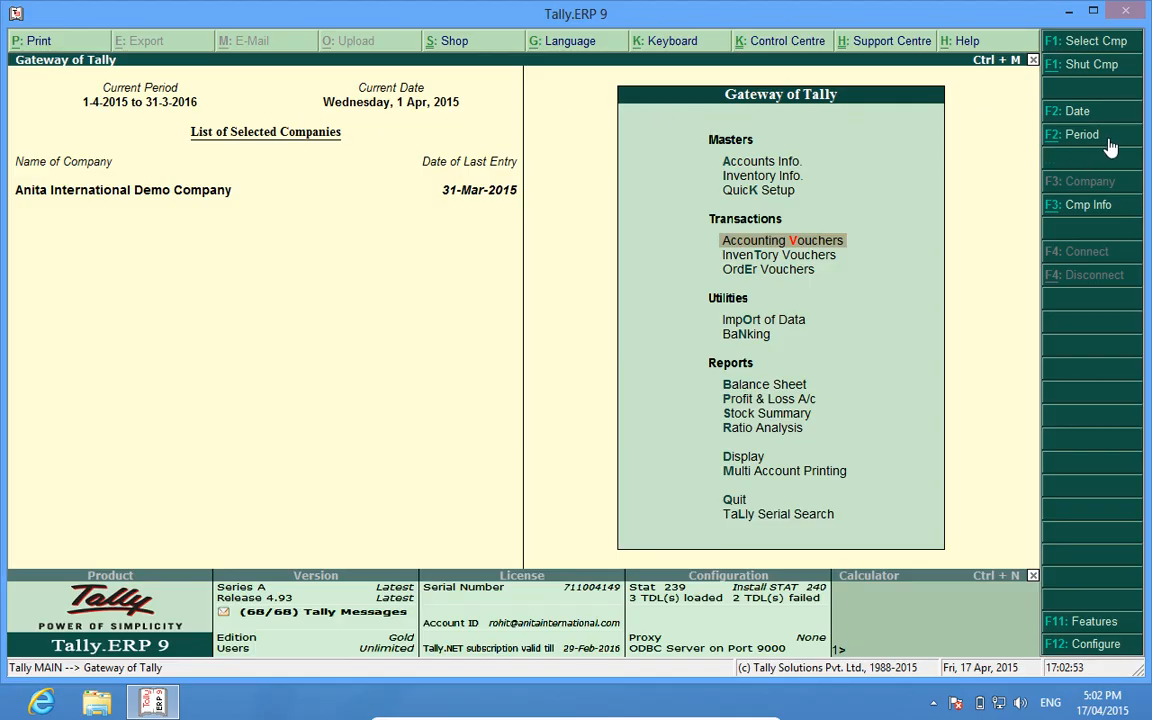
mouse_move(992, 178)
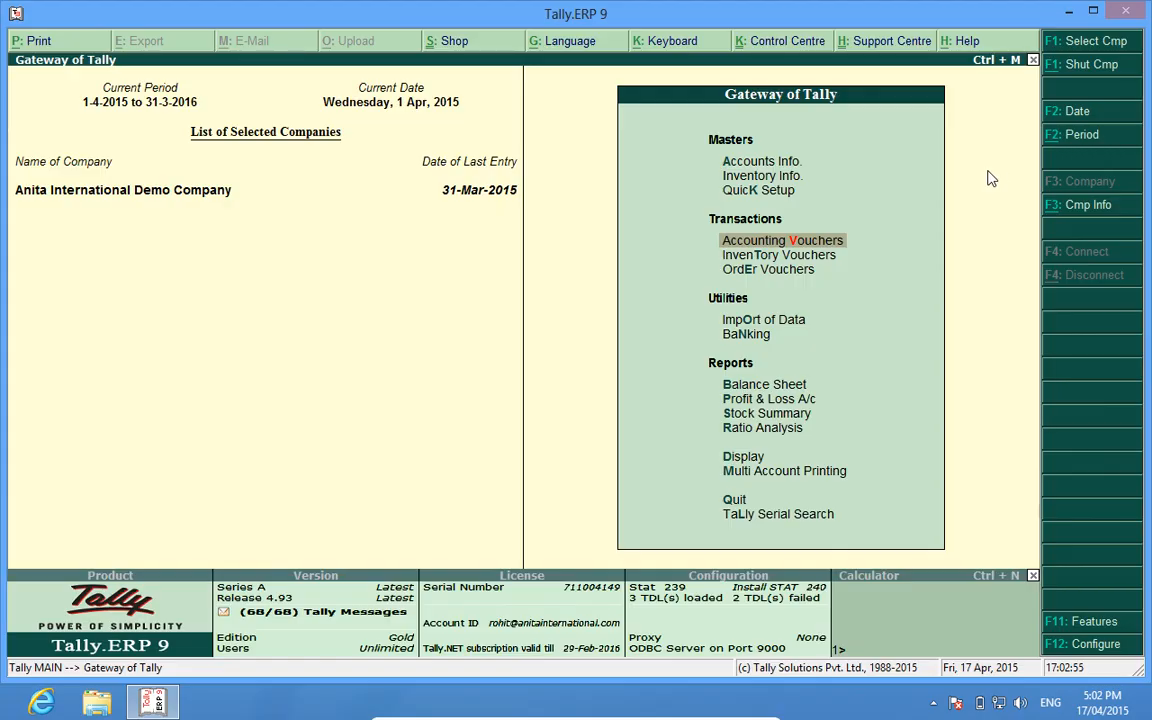
mouse_move(1006, 177)
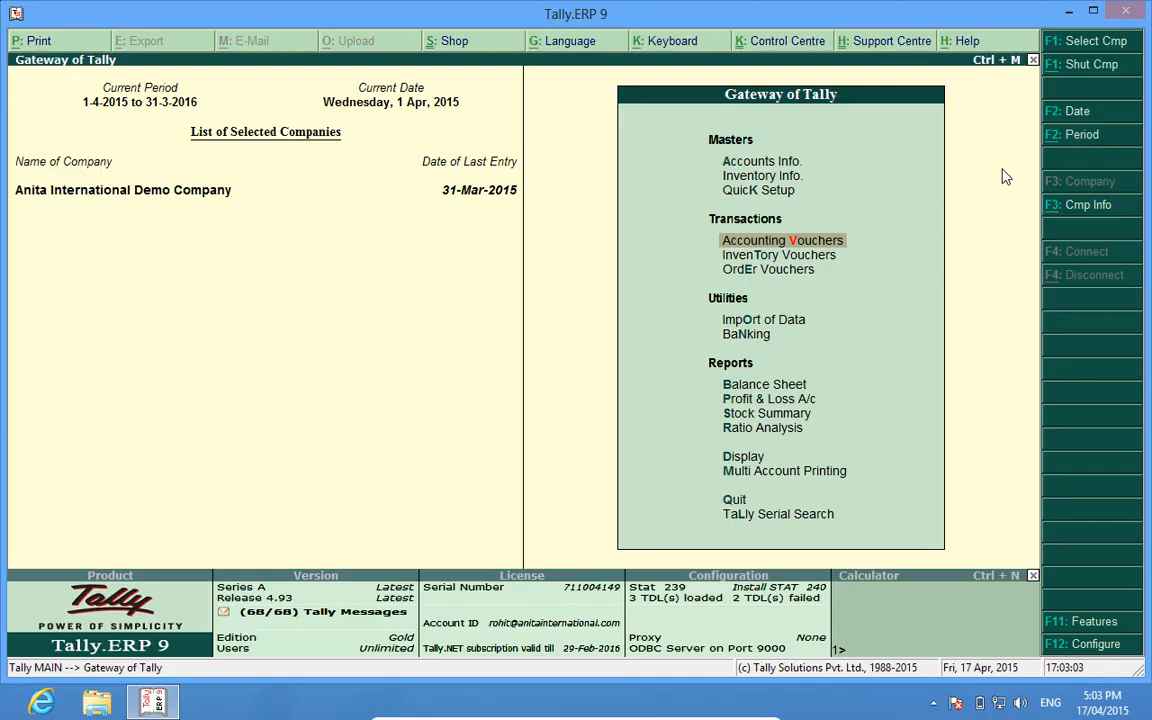
Set the period back to 1-4-2014 to 31-3-2015, then accept From 1-4-2015
left_click(1081, 134)
type("1.4.")
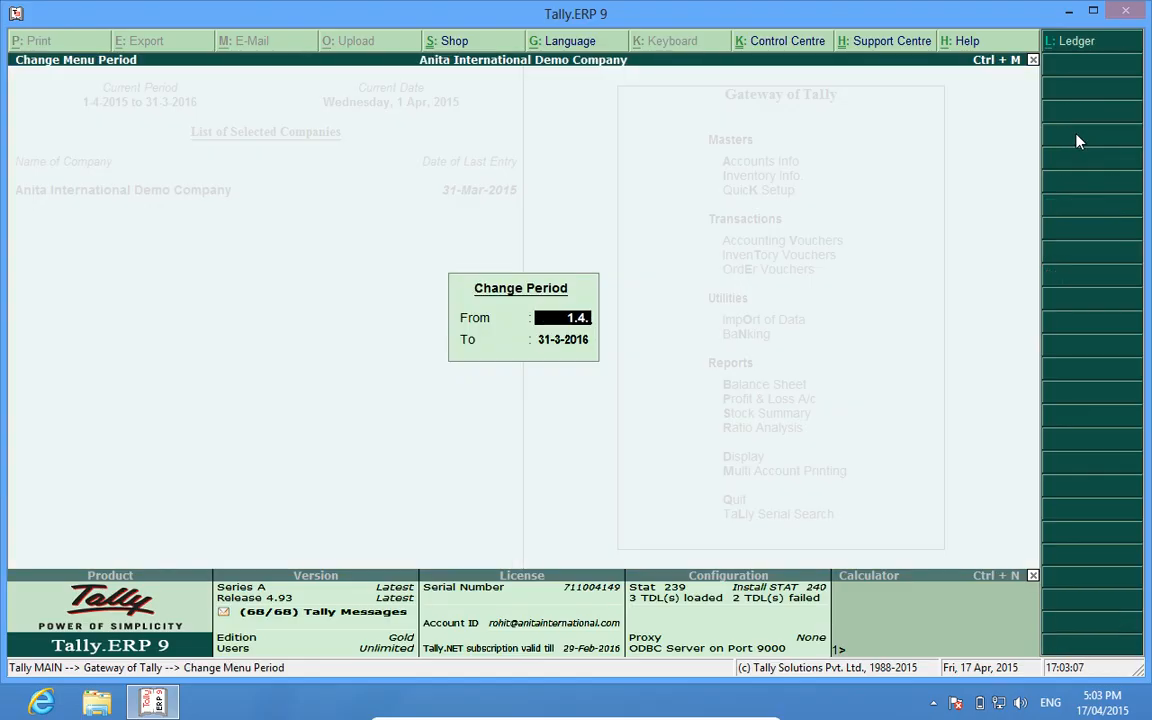
type("1-4-2014")
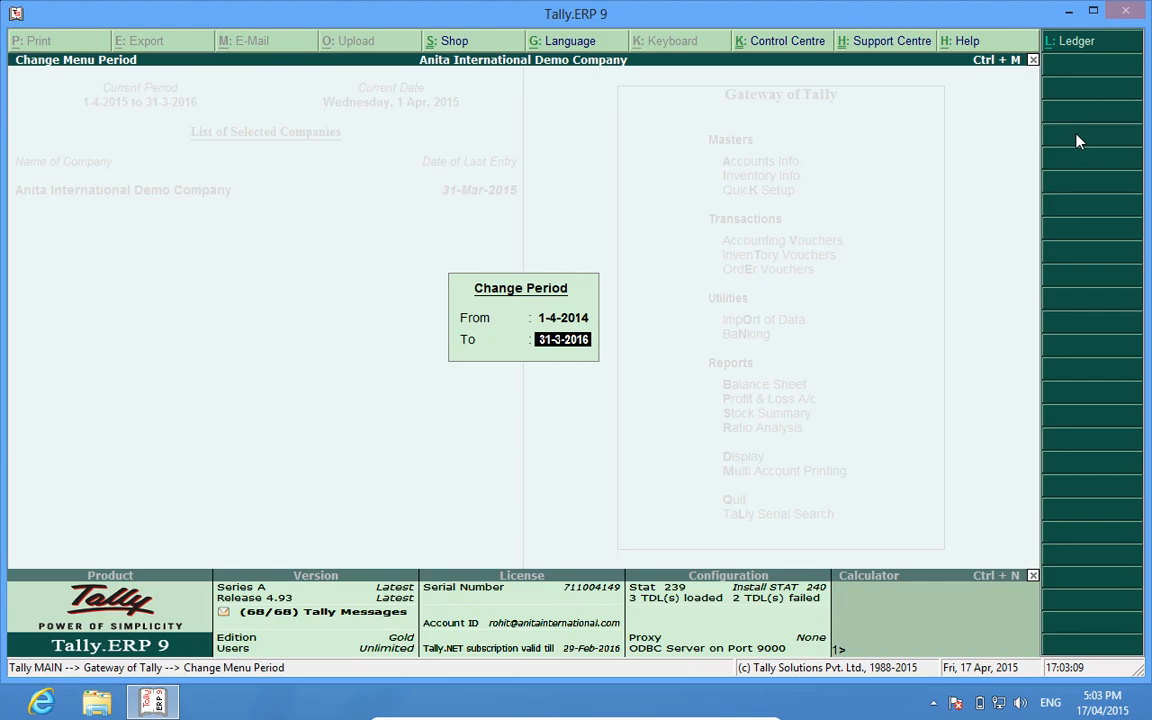
type("31.3.1")
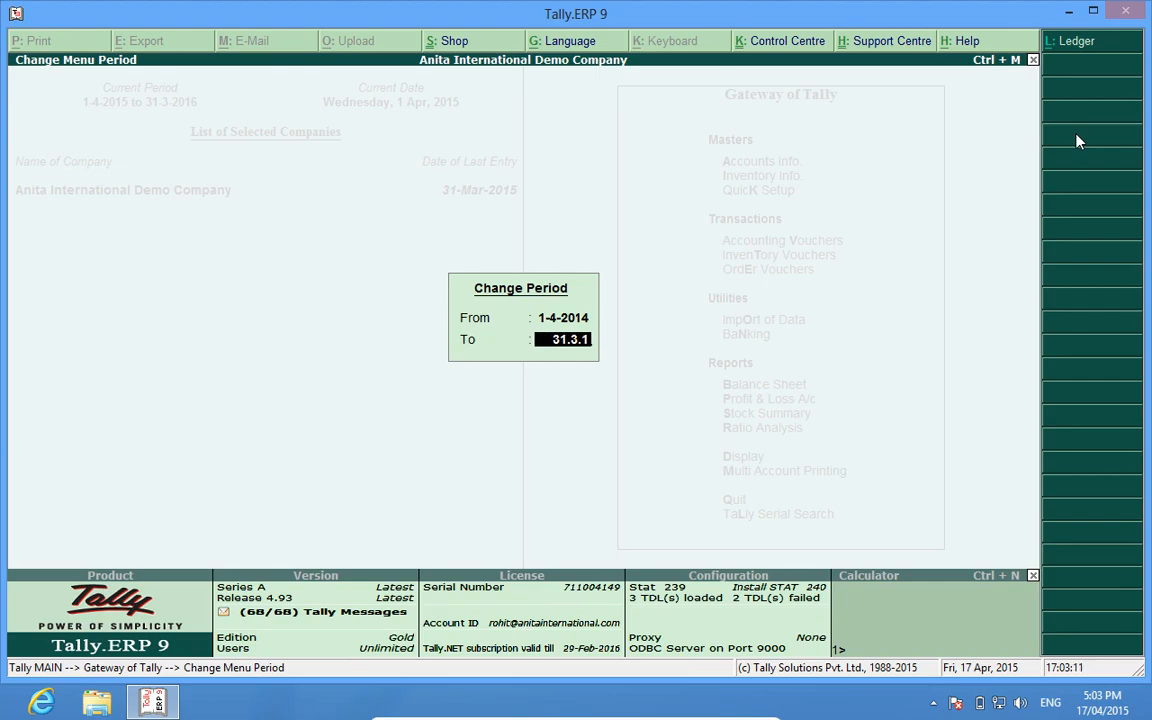
key("enter")
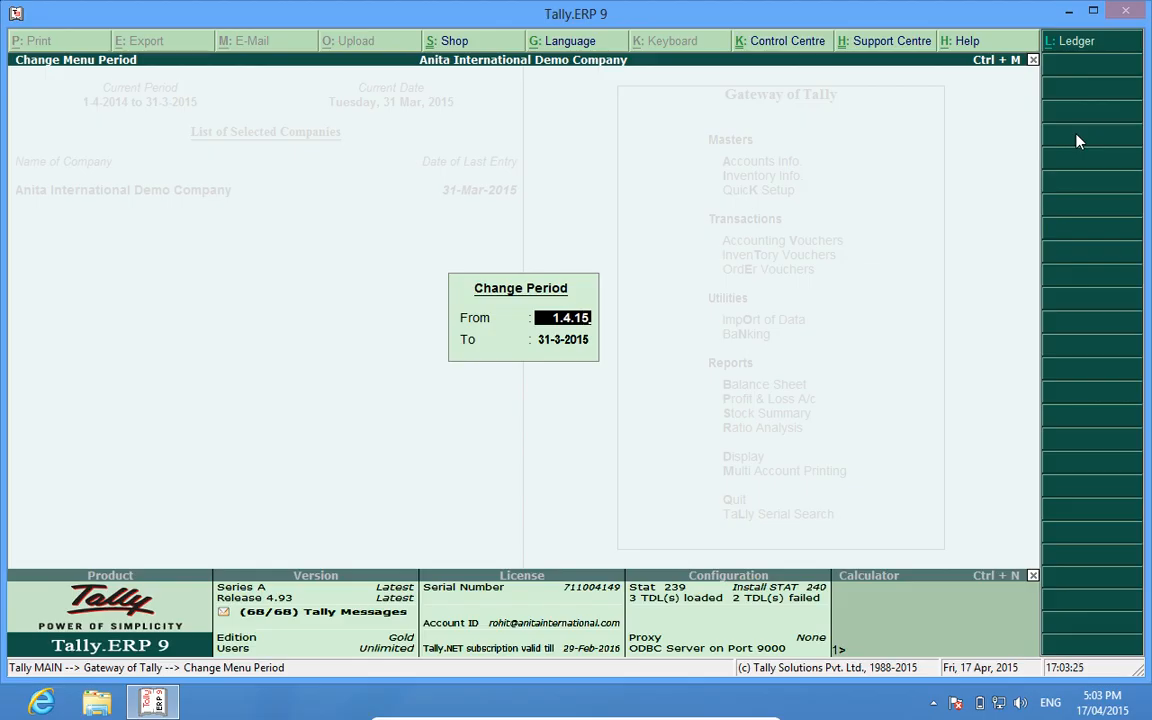
key("enter")
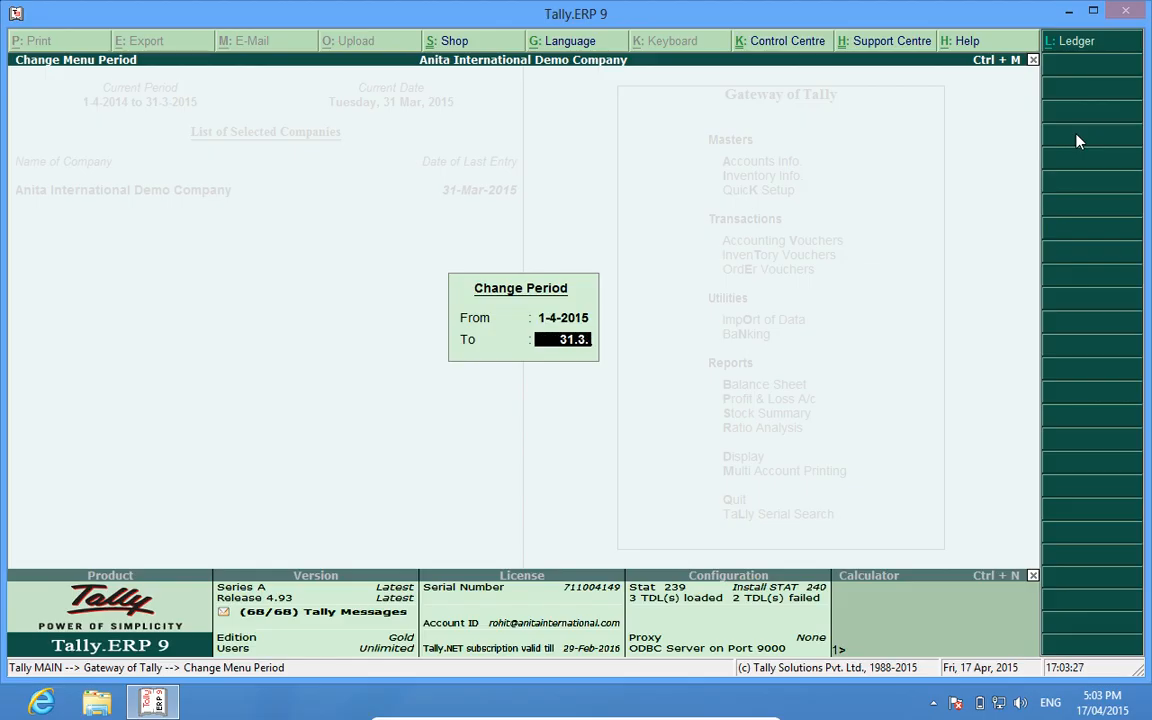